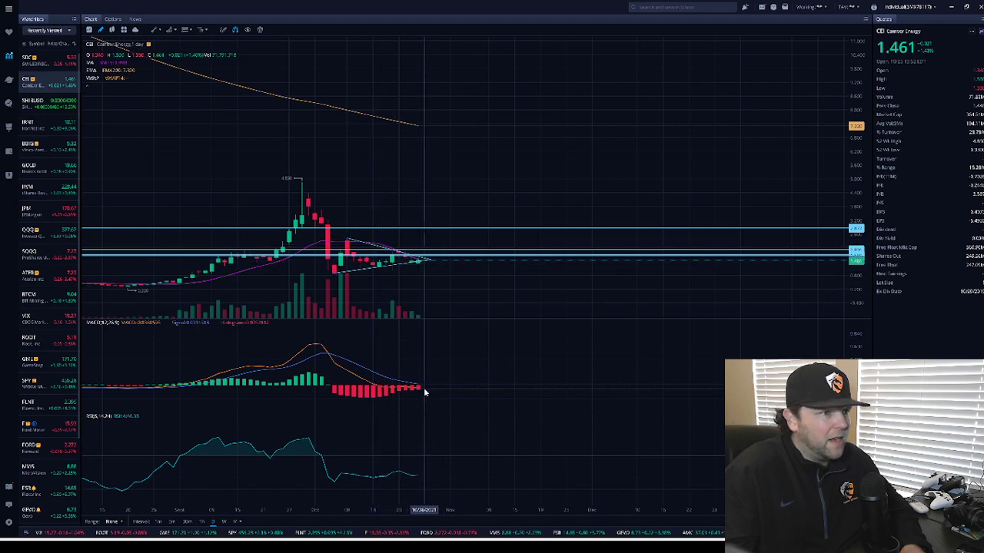
mouse_move(418, 388)
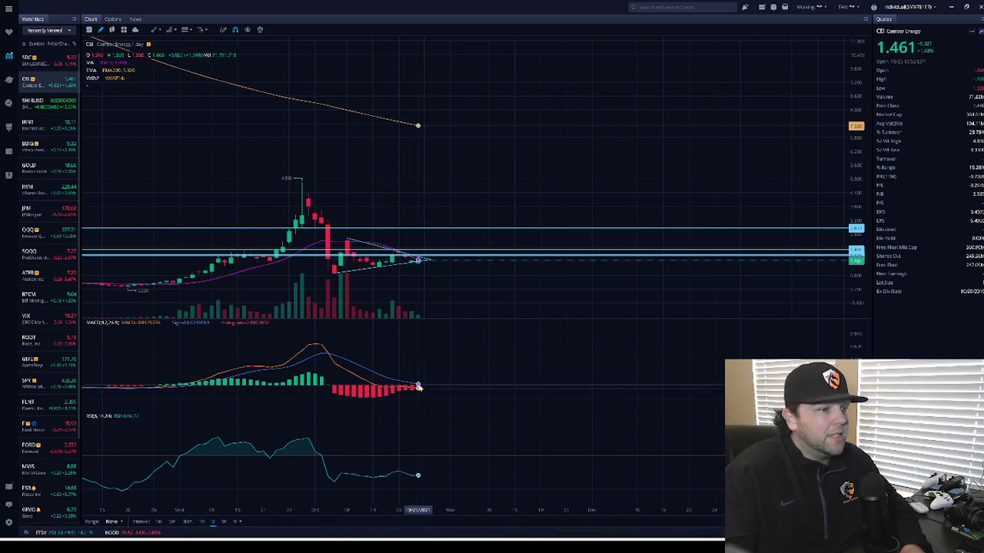